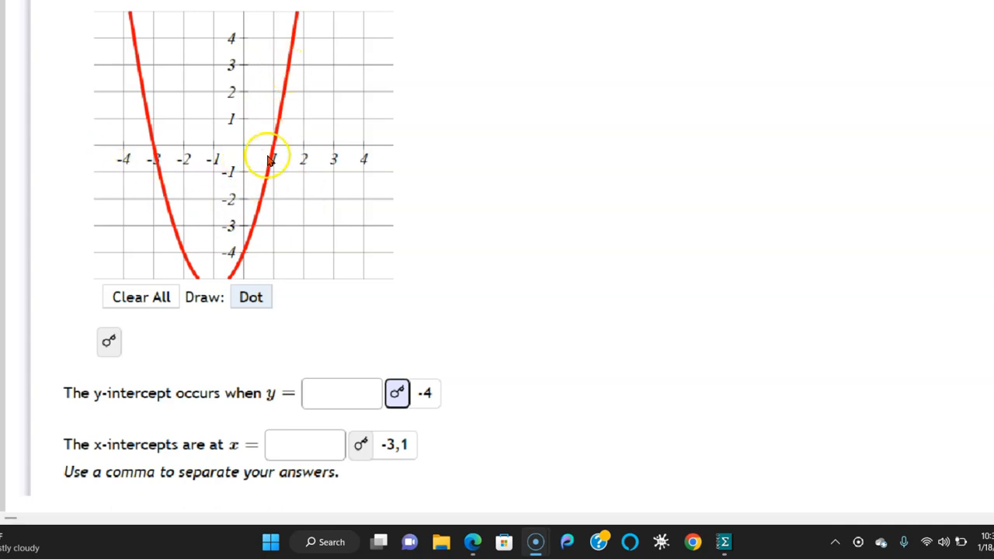
pyautogui.moveTo(153, 397)
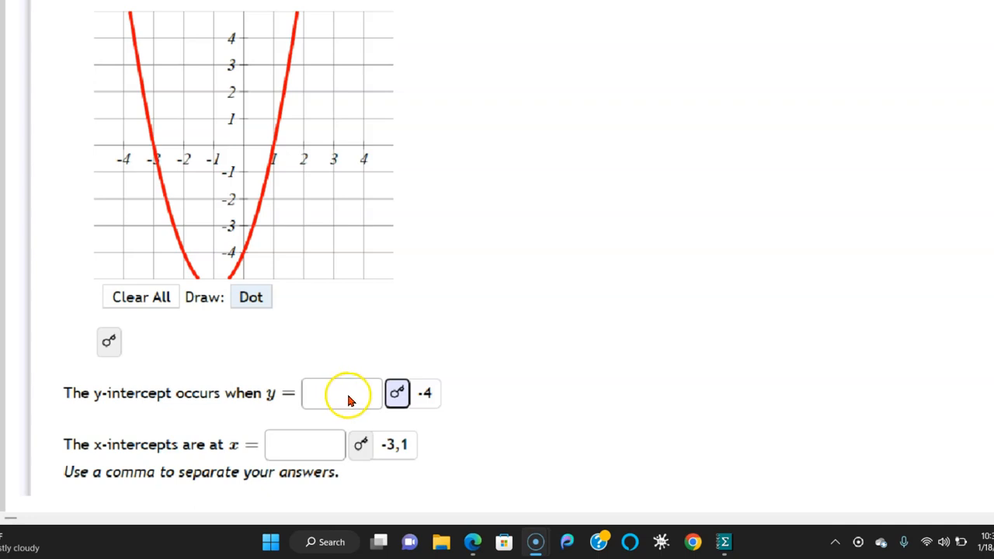
pyautogui.moveTo(466, 93)
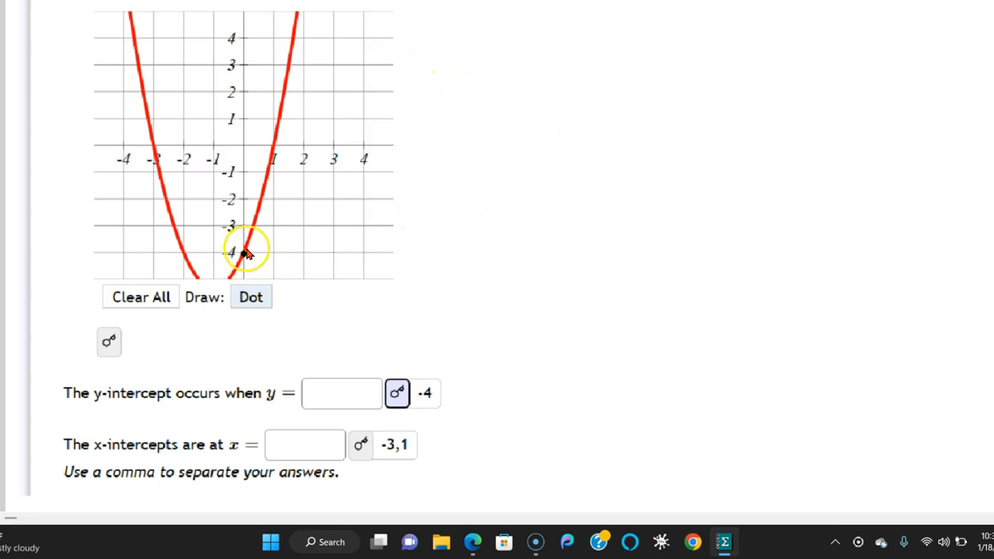
# - Add the text 'y intercept' beside the dot at (0, -4)
pyautogui.click(243, 254)
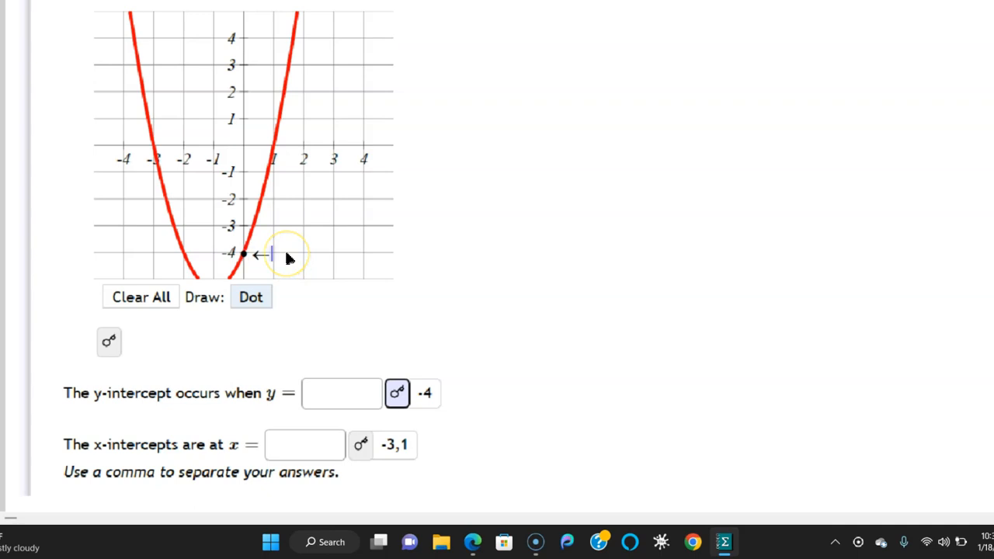
pyautogui.write('y intercept')
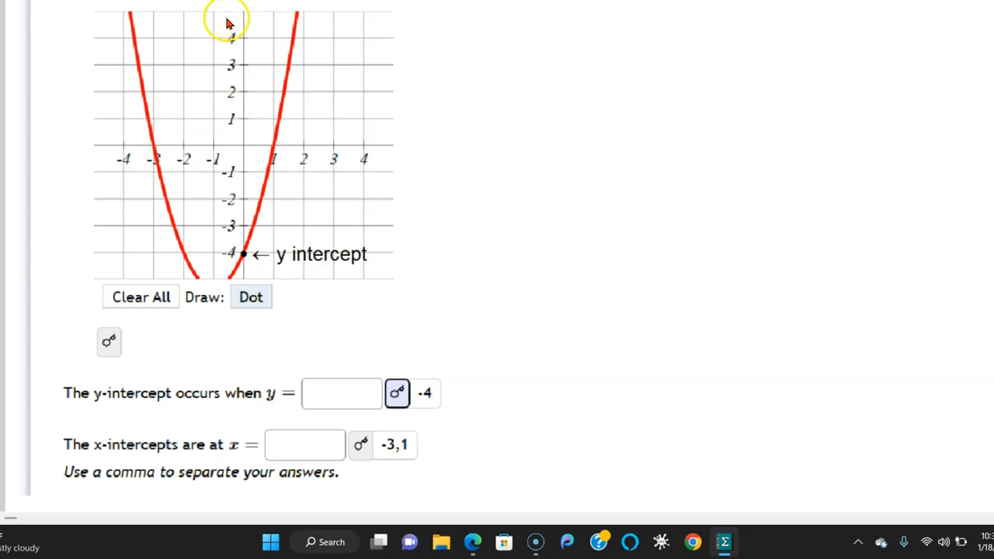
pyautogui.moveTo(686, 216)
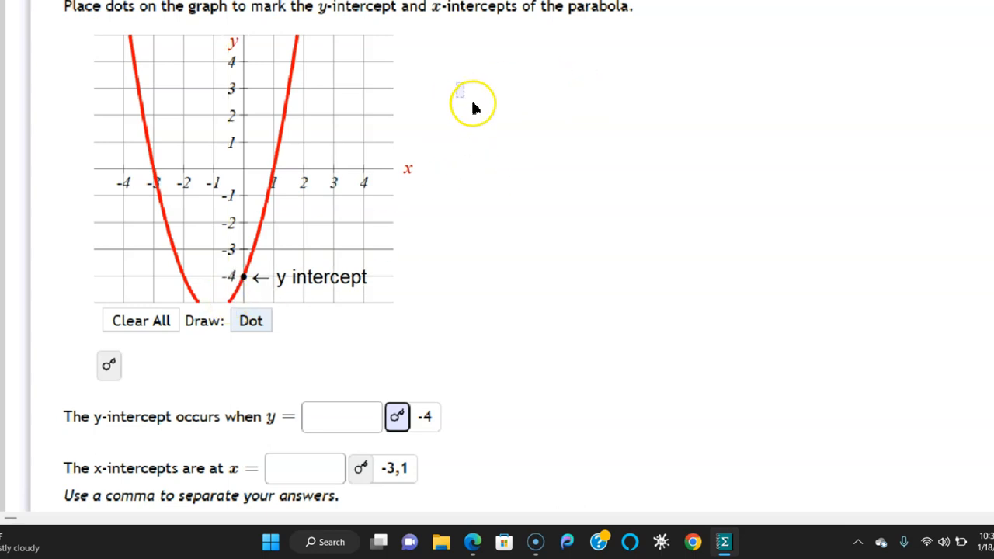
# - Place the label 'where graph crosses the x axis' with its bullet at (1, 0)
pyautogui.click(464, 89)
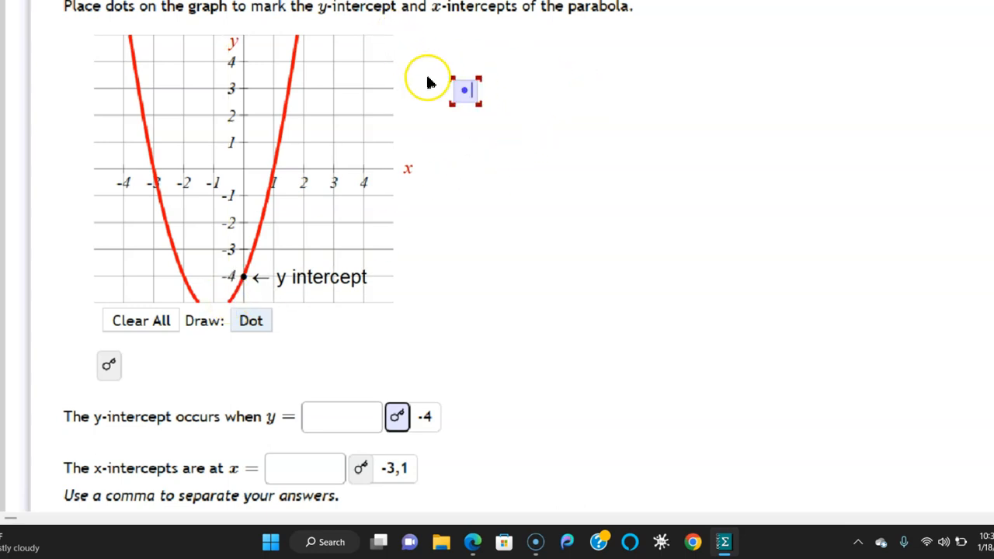
pyautogui.moveTo(465, 90); pyautogui.dragTo(274, 169)
pyautogui.write(' where graph cross')
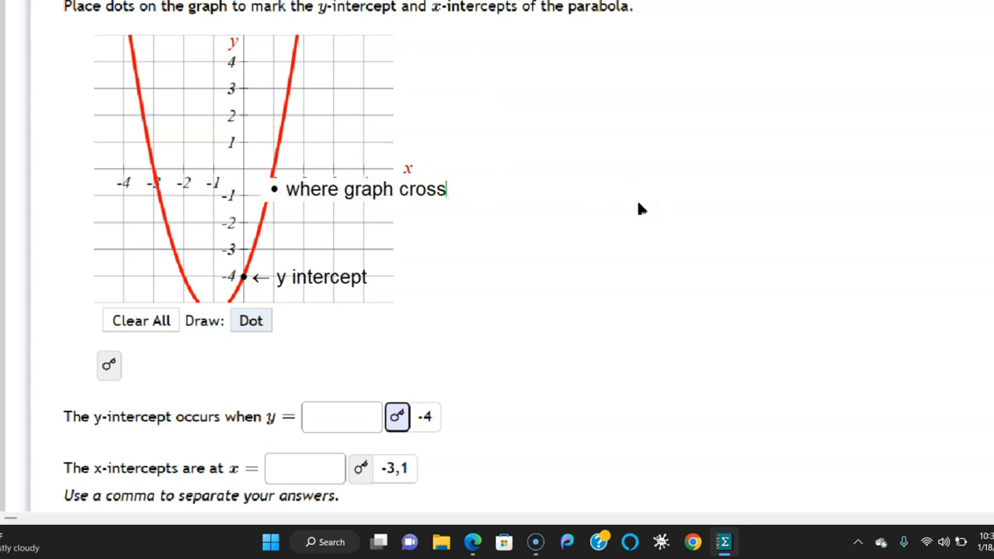
pyautogui.write('es the x axis')
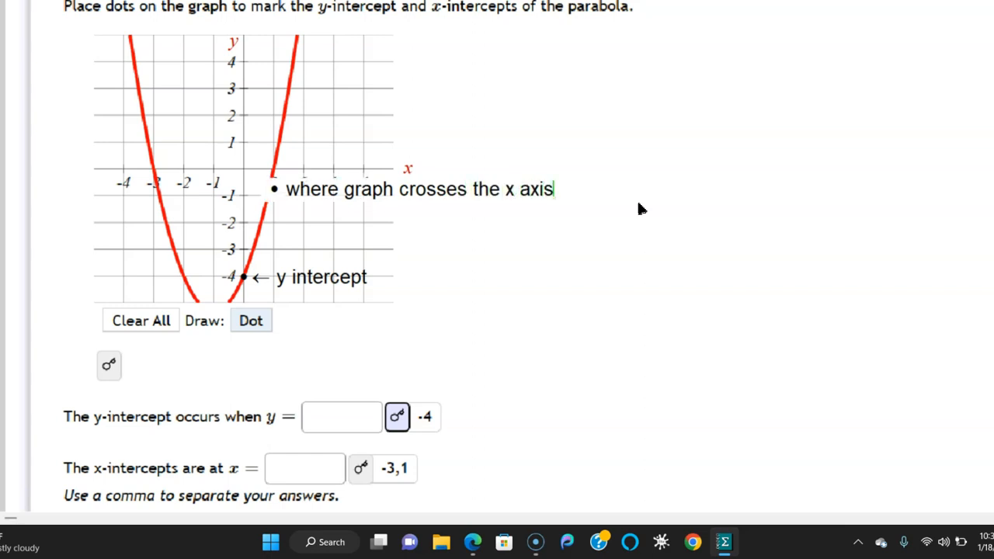
pyautogui.moveTo(285, 189); pyautogui.dragTo(554, 188)
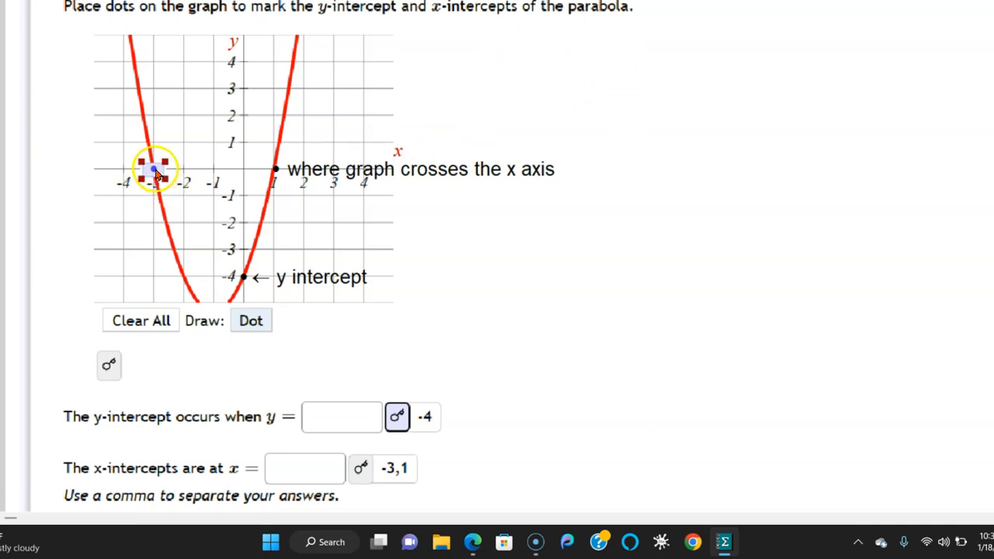
# - Put dots exactly on the x-intercepts (-3, 0) and (1, 0)
pyautogui.click(154, 169)
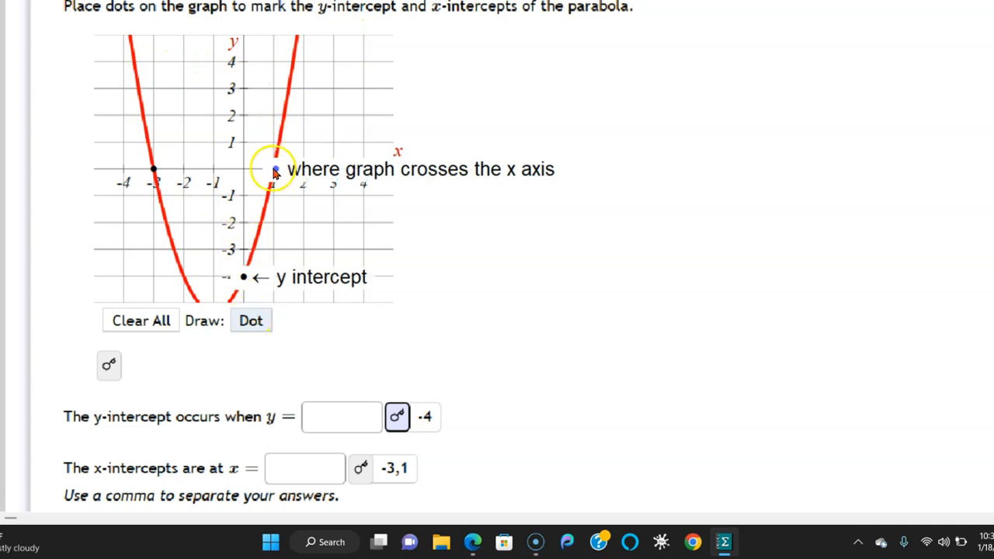
pyautogui.click(274, 169)
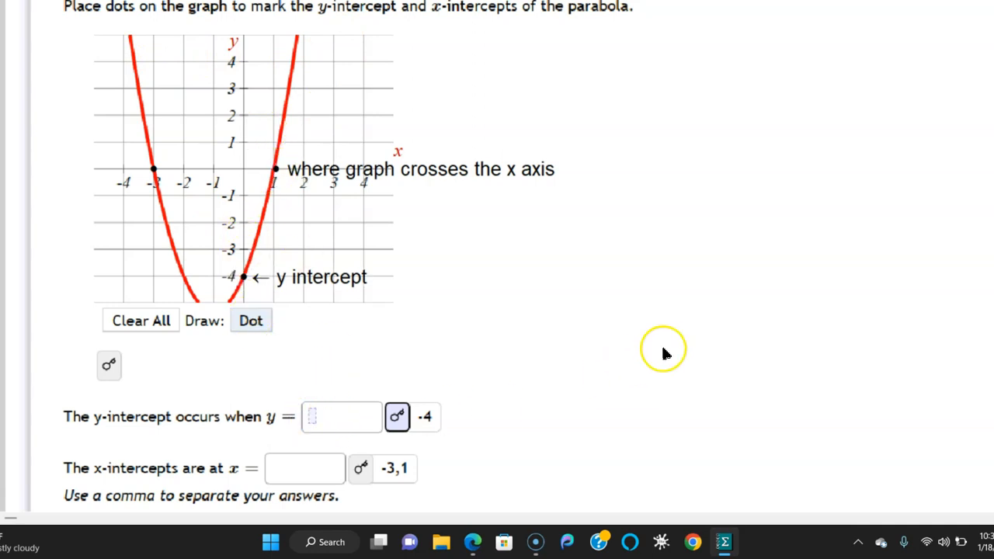
pyautogui.moveTo(275, 434)
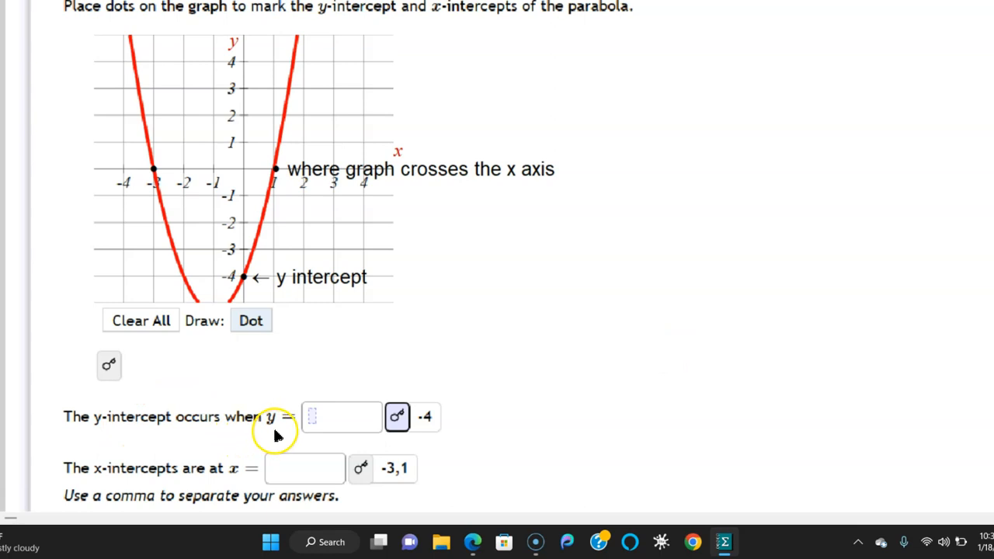
# - Enter -4 as the y-intercept and type '-3,' into the x-intercepts box
pyautogui.write('-4')
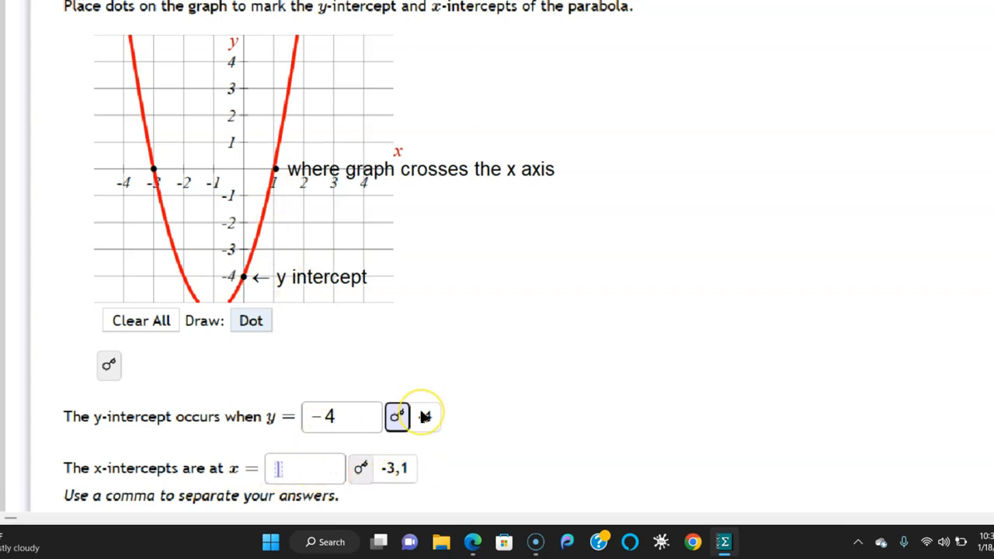
pyautogui.write('-3')
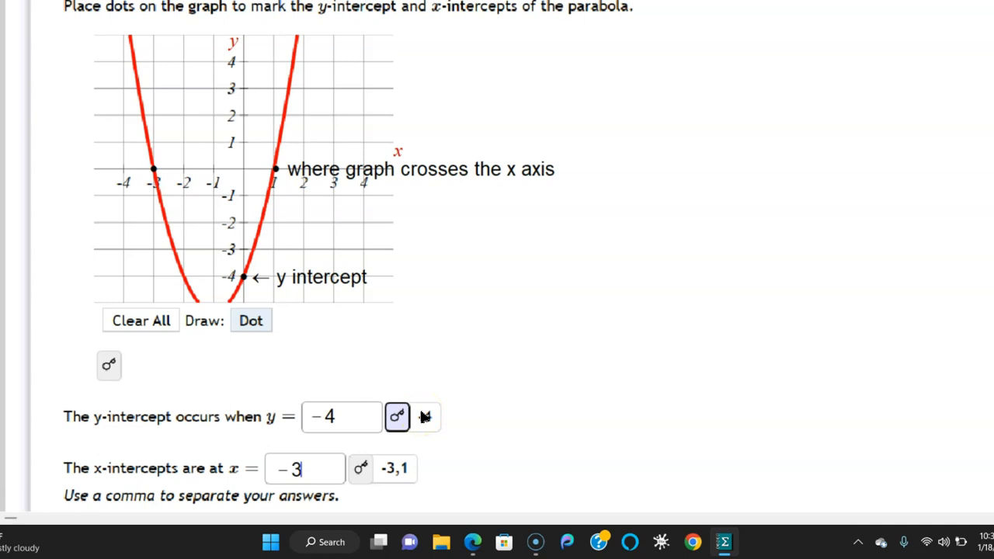
pyautogui.write(',')
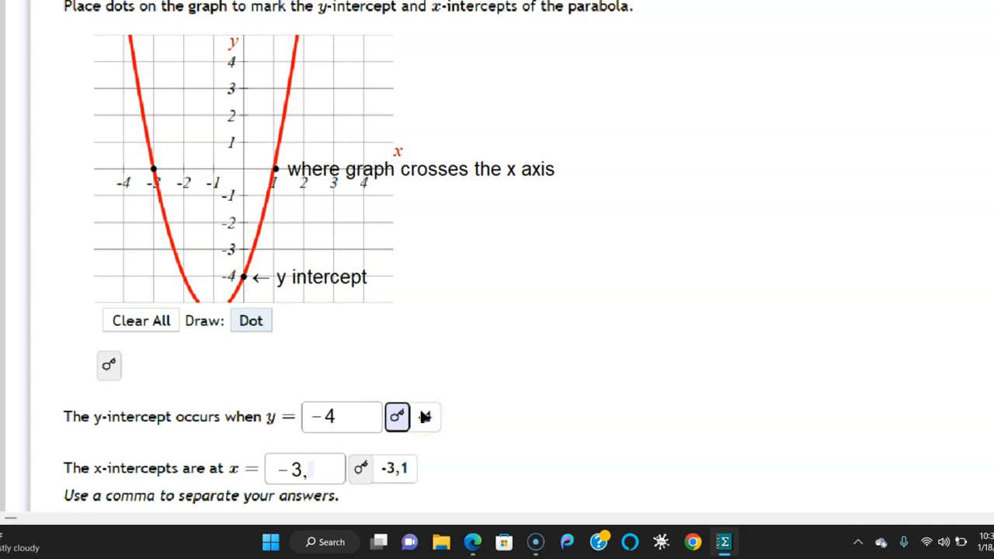